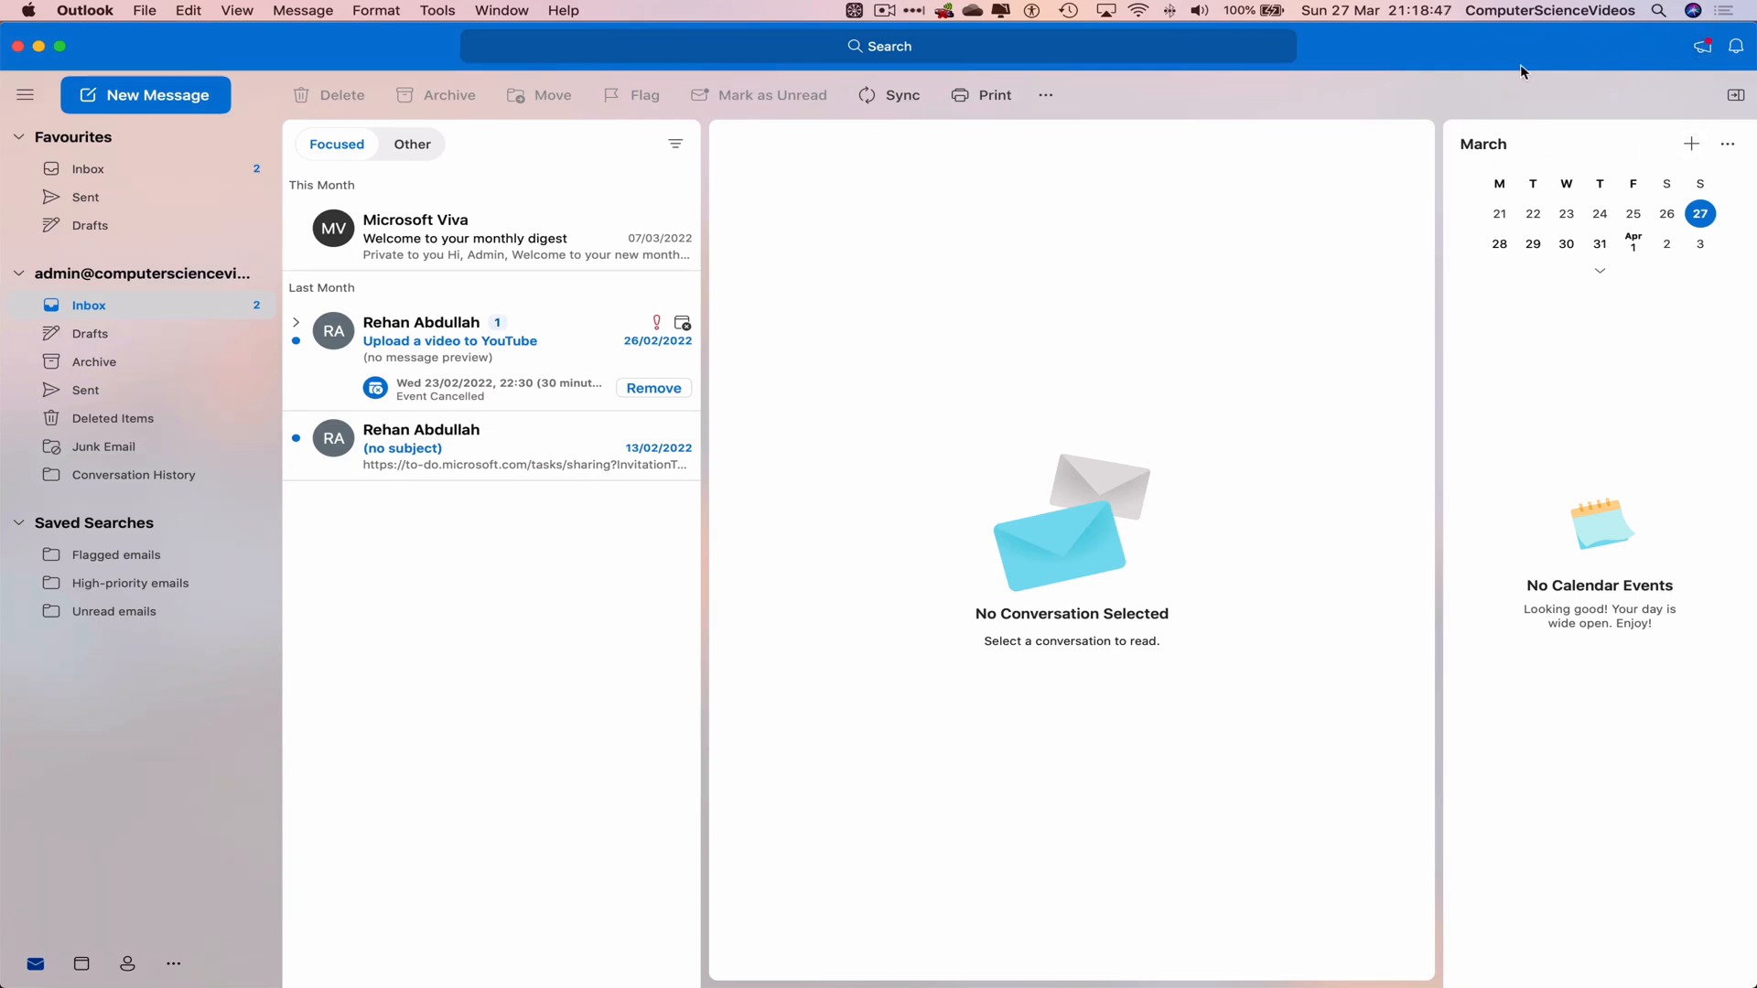
mouse_move(1627, 51)
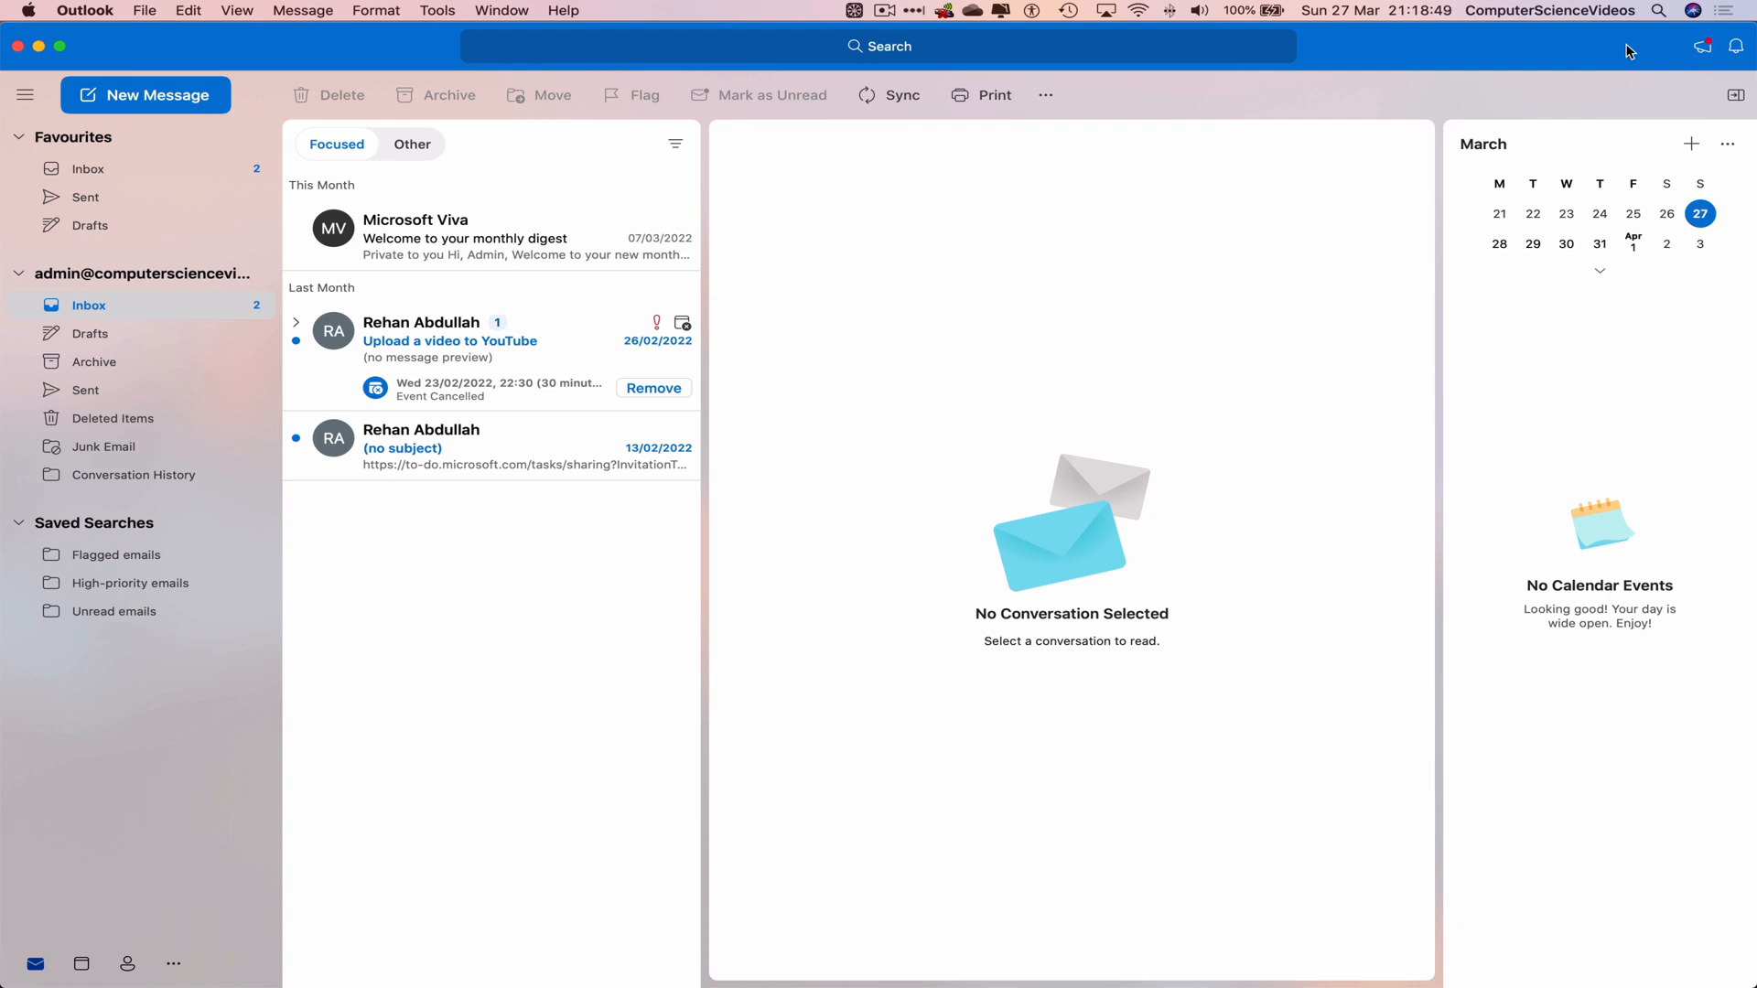
mouse_move(661, 7)
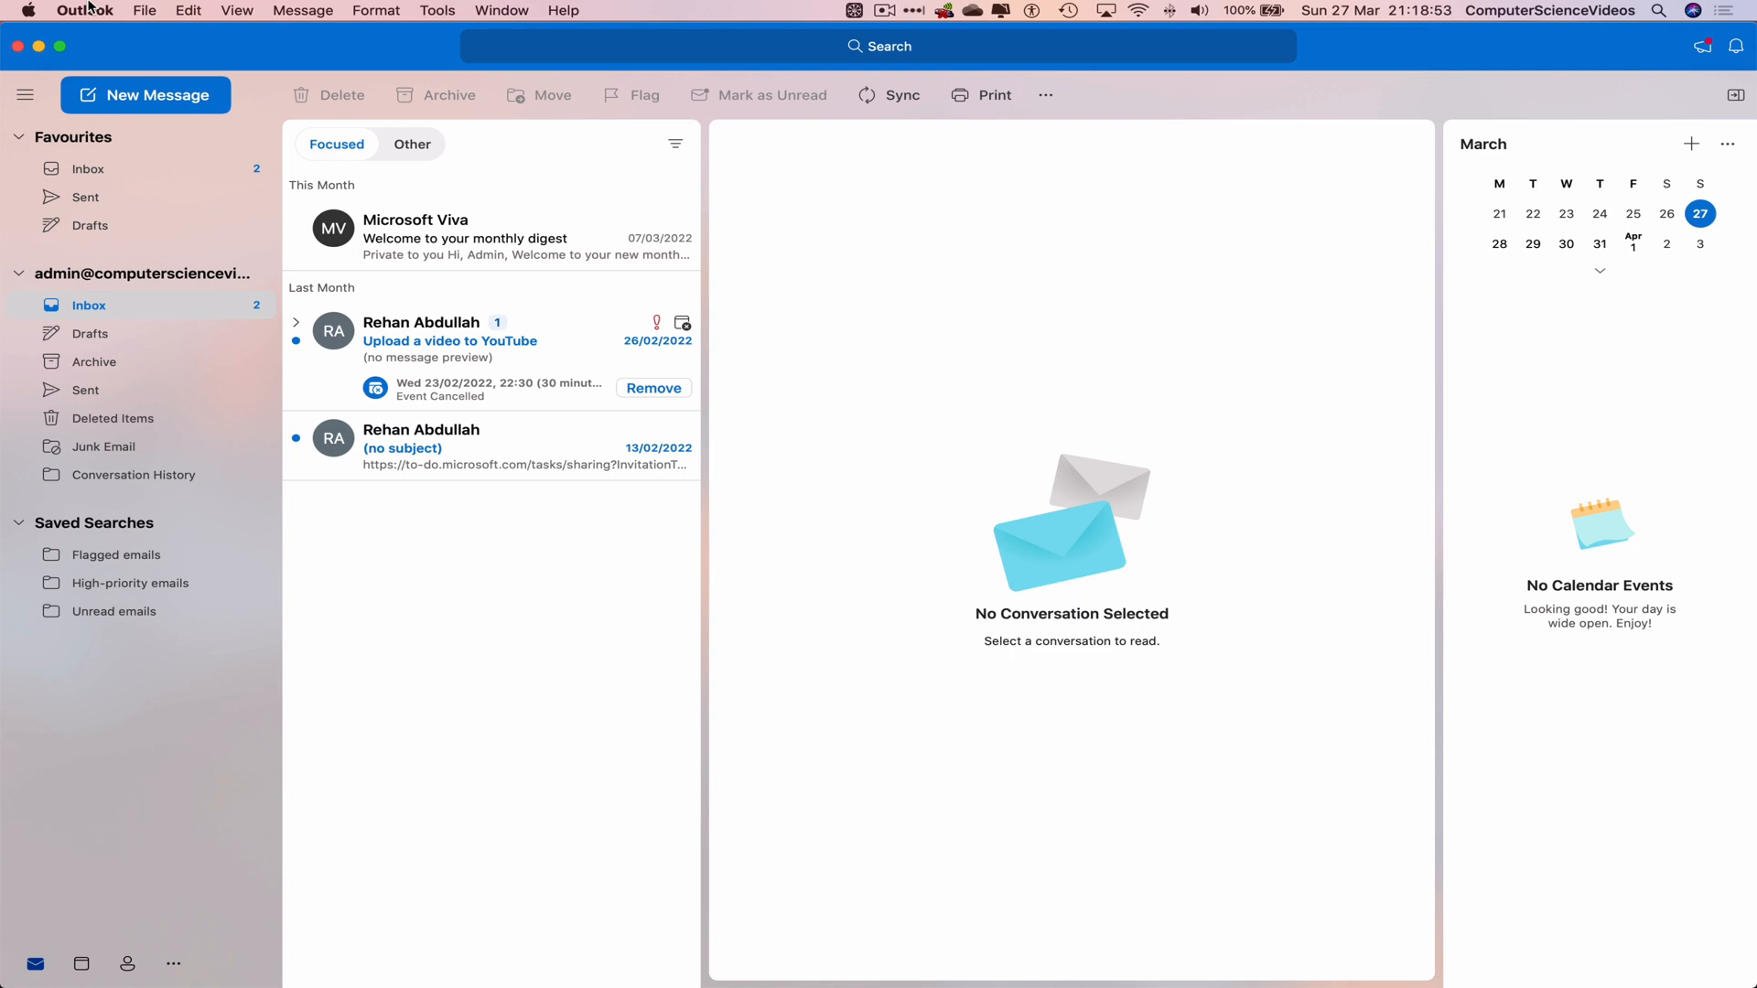
Step: Open the Outlook menu to show the ticked New Outlook option
click(85, 10)
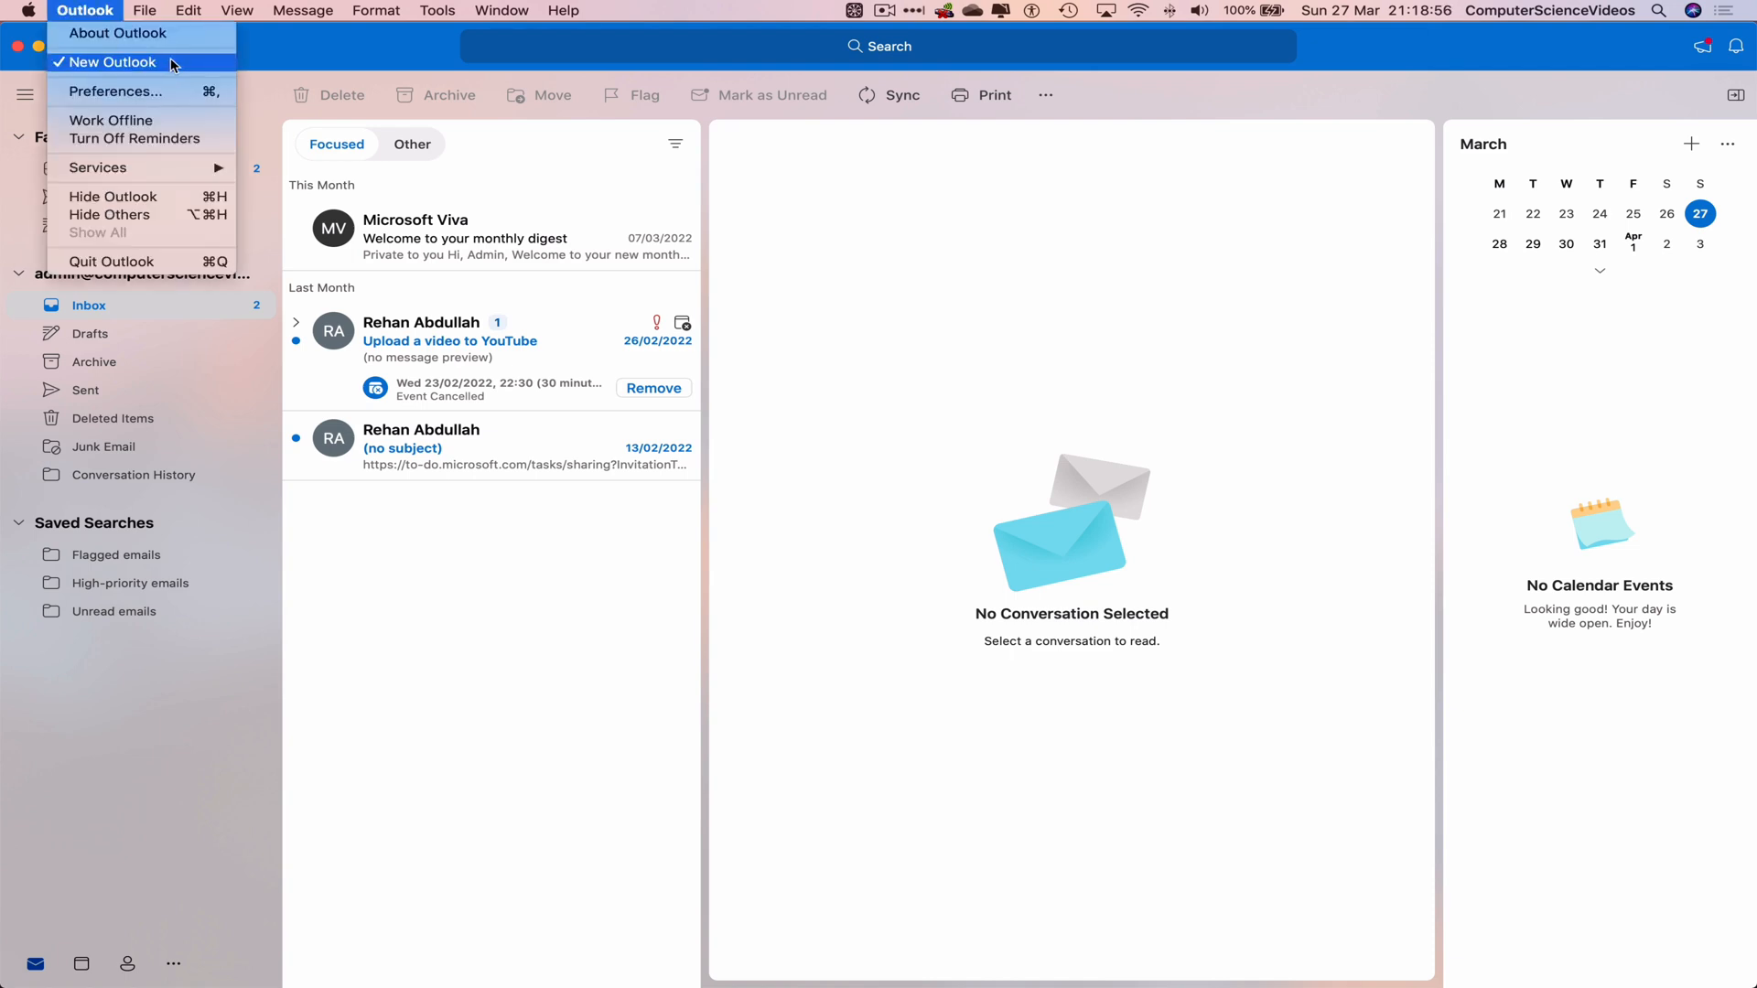